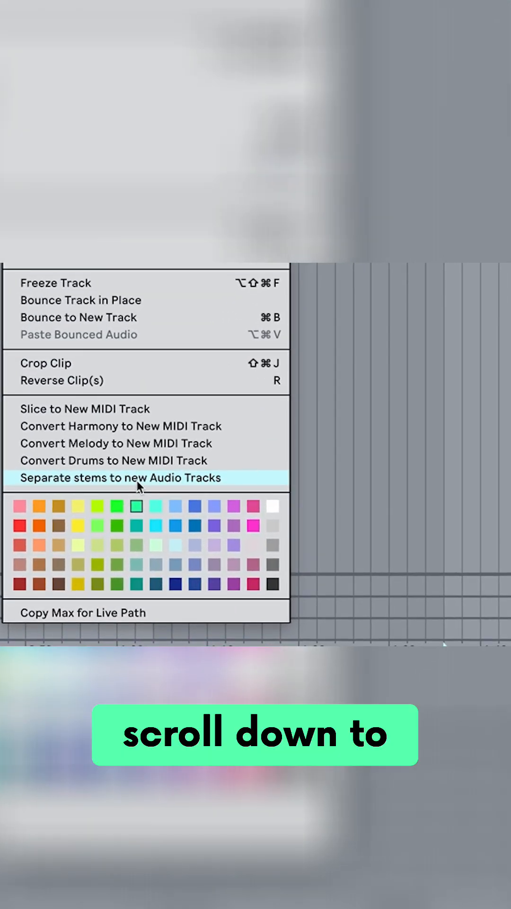
- Bring up the 'Separate stems to new Audio Tracks' options from the vocal clip's context menu
click(127, 477)
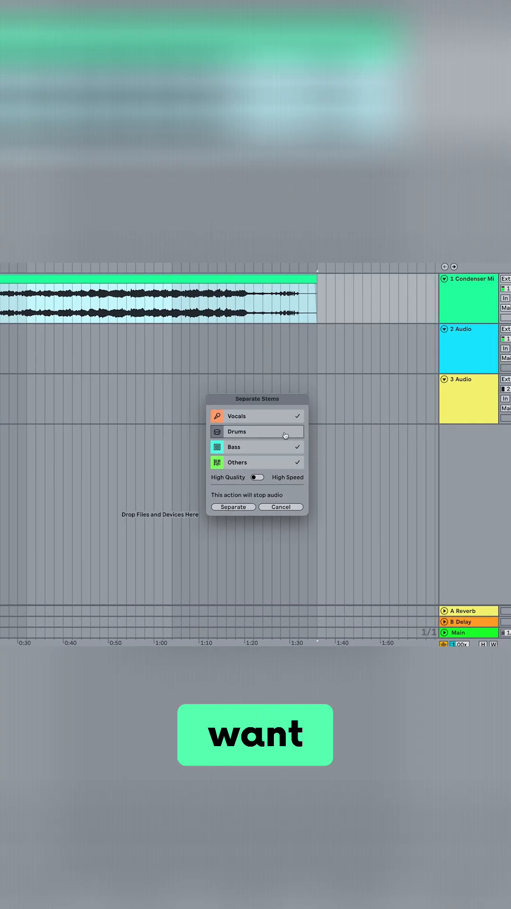
- Tick Drums alongside Vocals, Bass and Others and start the separation
click(284, 432)
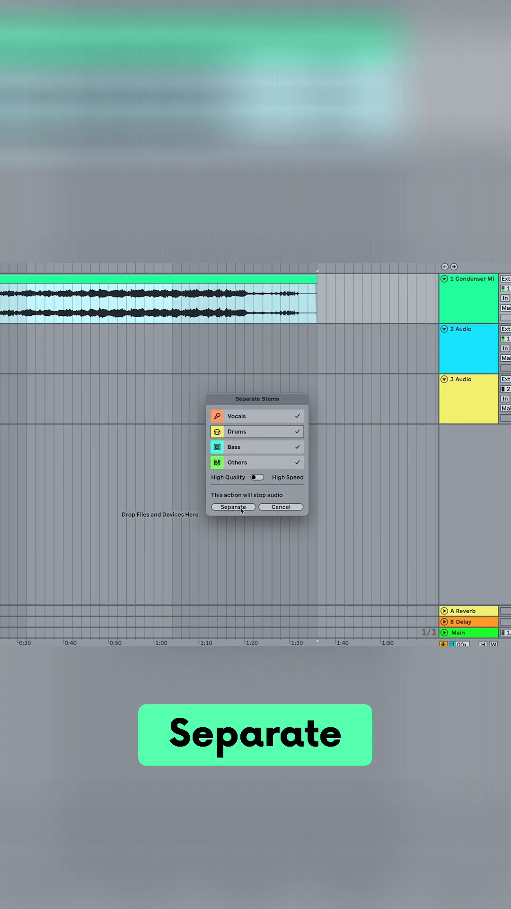
click(233, 506)
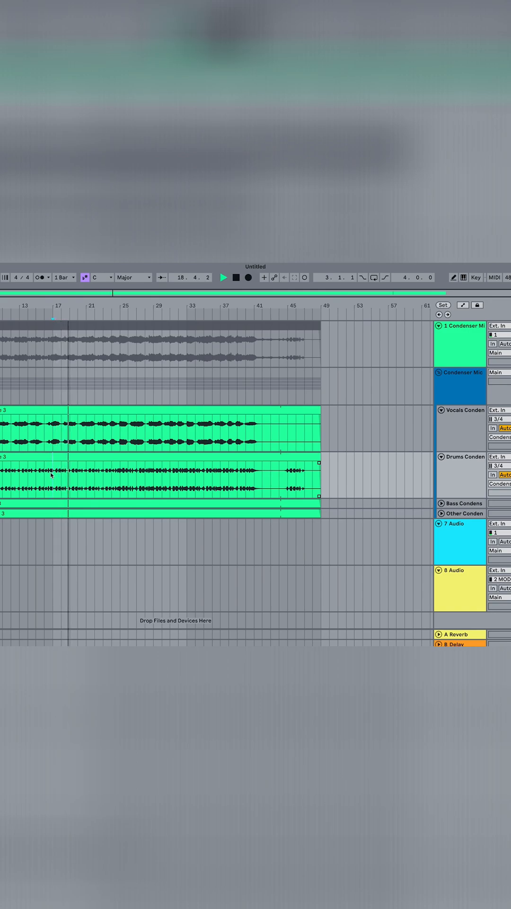
- Play back from inside the Drums stem, then from around bar 25 of the Vocals stem
click(224, 277)
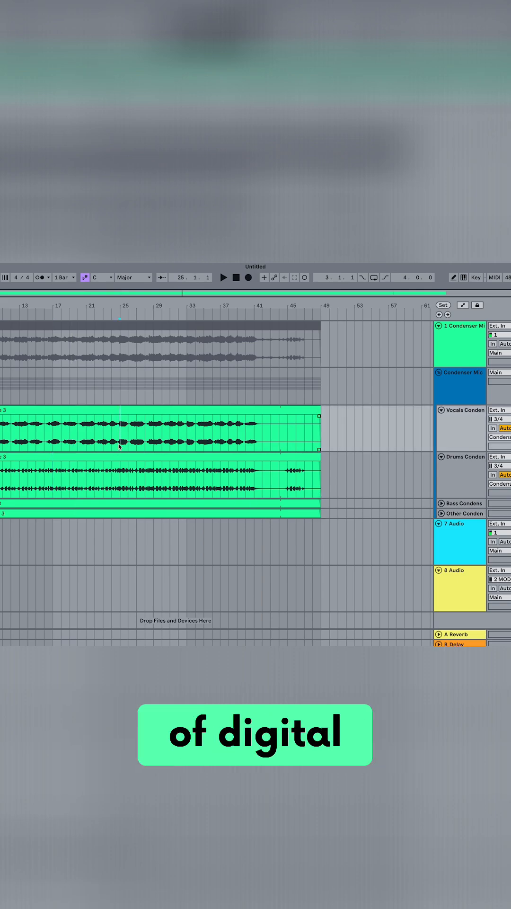
click(223, 277)
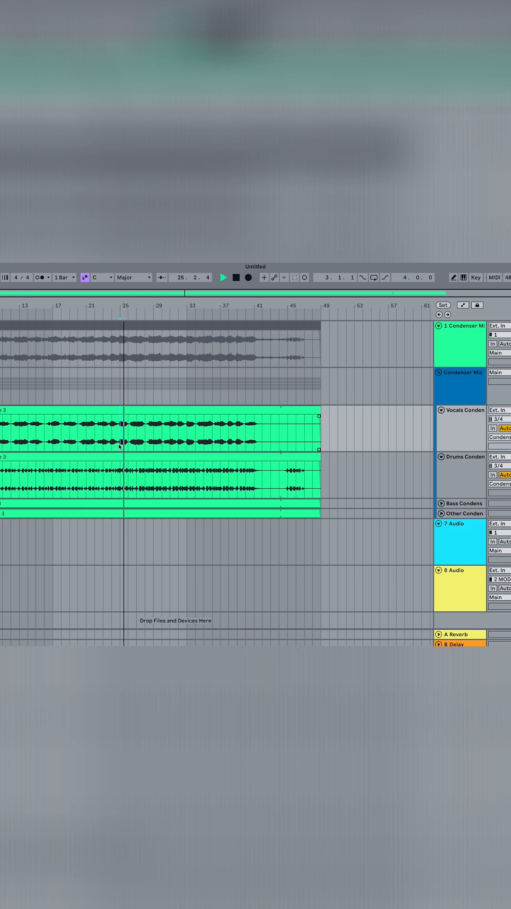